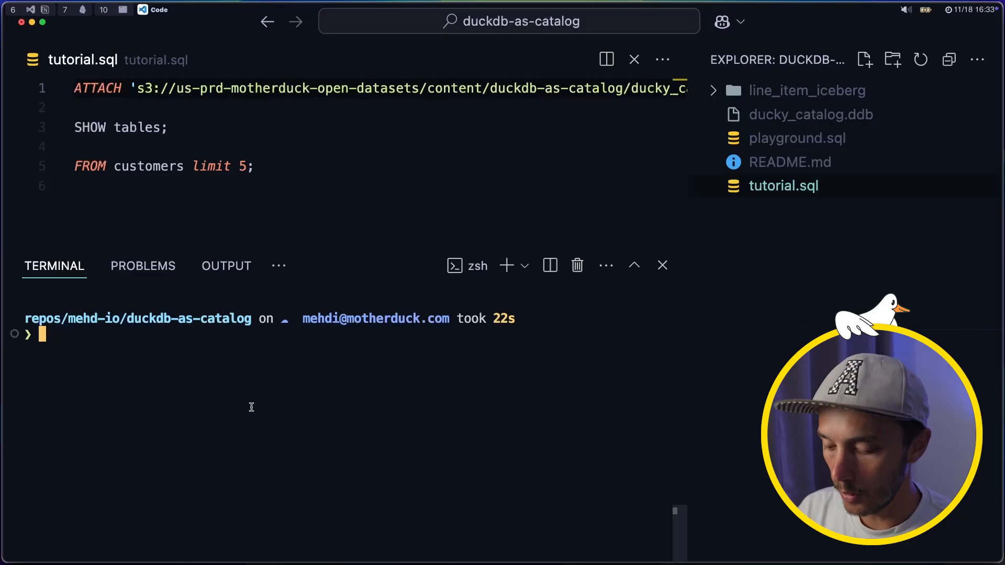
Launch duckdb, then run SHOW all tables and FROM ducky_catalog.customers limit 5.
{"action": "type", "text": "duckdb"}
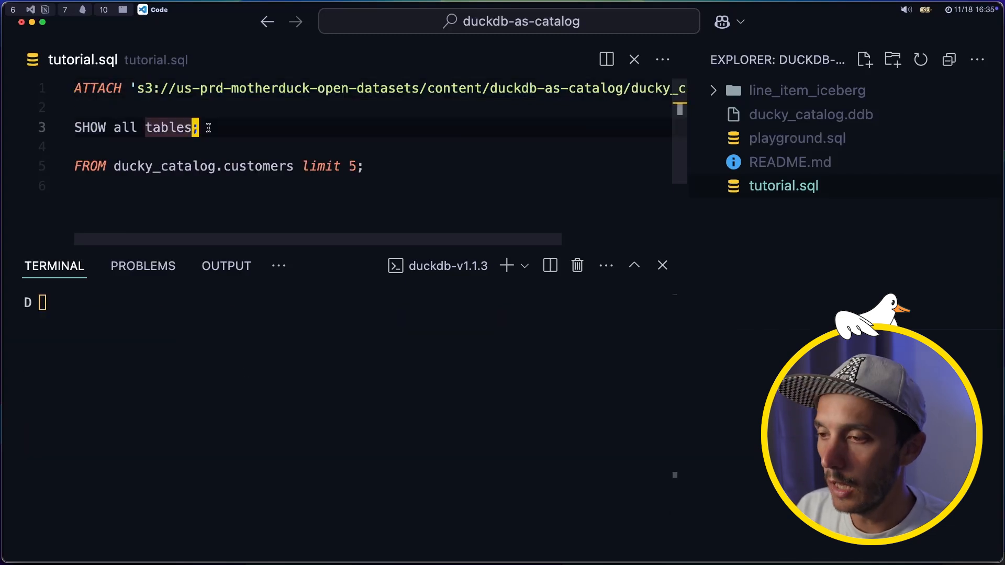
{"action": "key", "text": "enter"}
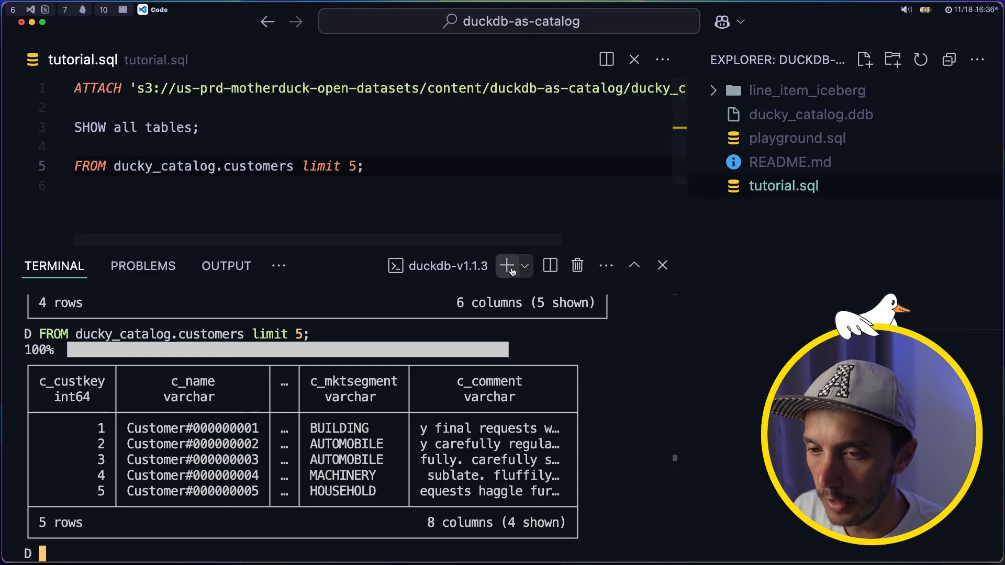
Switch to .mode line and query non-temporary view definitions from duckdb_views().
{"action": "left_click", "coordinate": [505, 265]}
{"action": "type", "text": "SELECT sql FROM duckdb_views() where temporary=false;"}
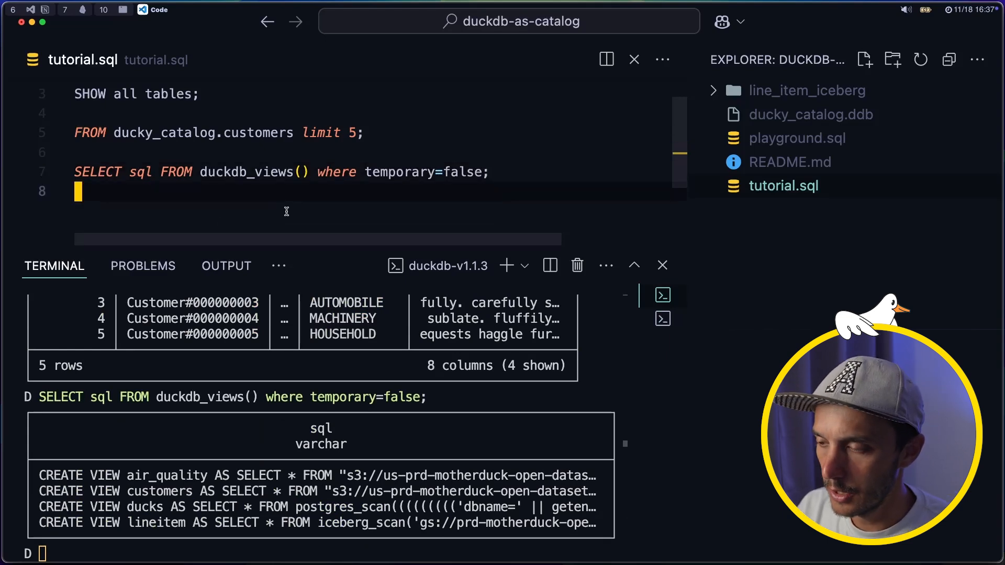
{"action": "type", "text": ".mode line"}
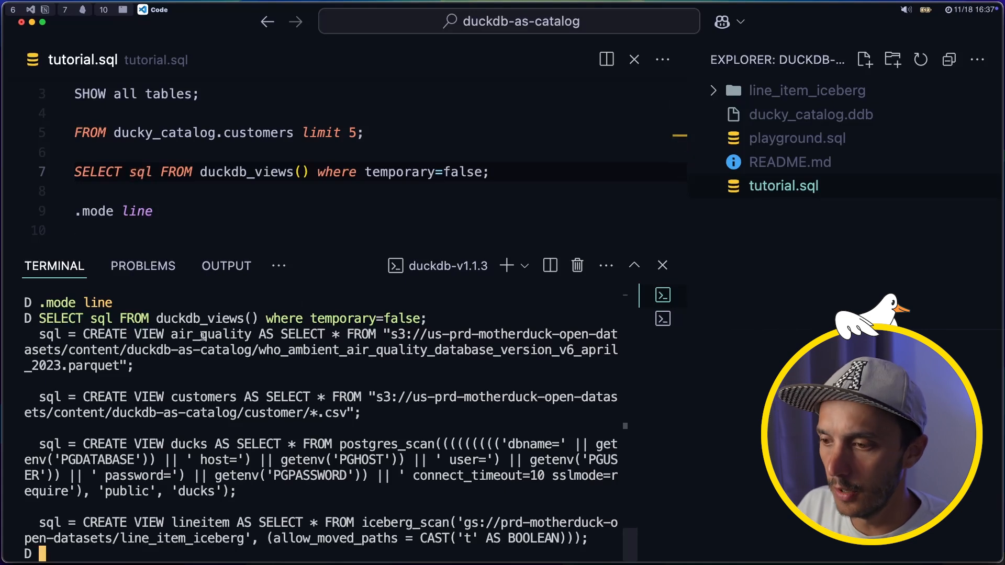
Write CREATE SECRET secret3 (TYPE S3, PROVIDER CREDENTIAL_CHAIN, CHAIN 'sso') in tutorial.sql.
{"action": "double_click", "coordinate": [210, 334]}
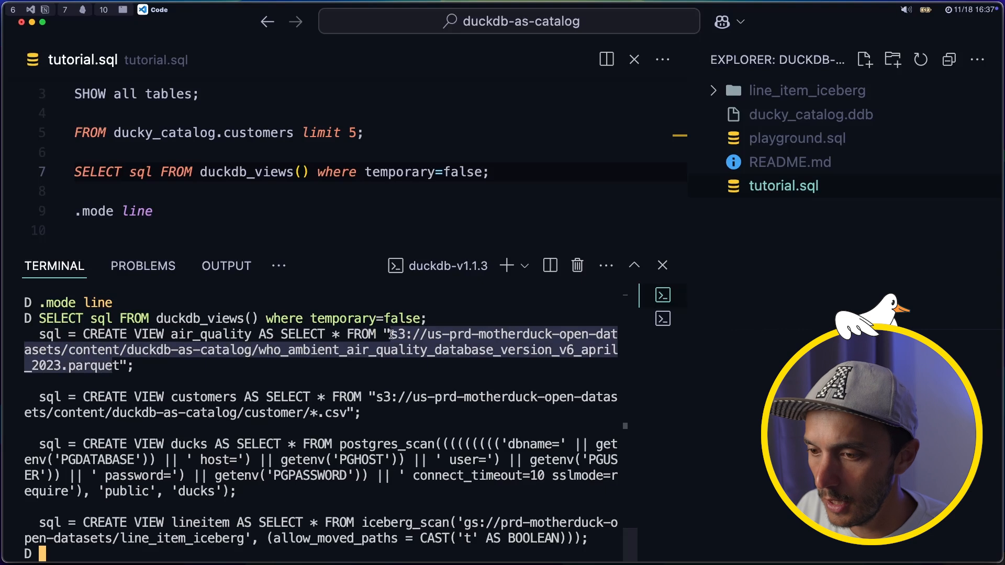
{"action": "double_click", "coordinate": [202, 396]}
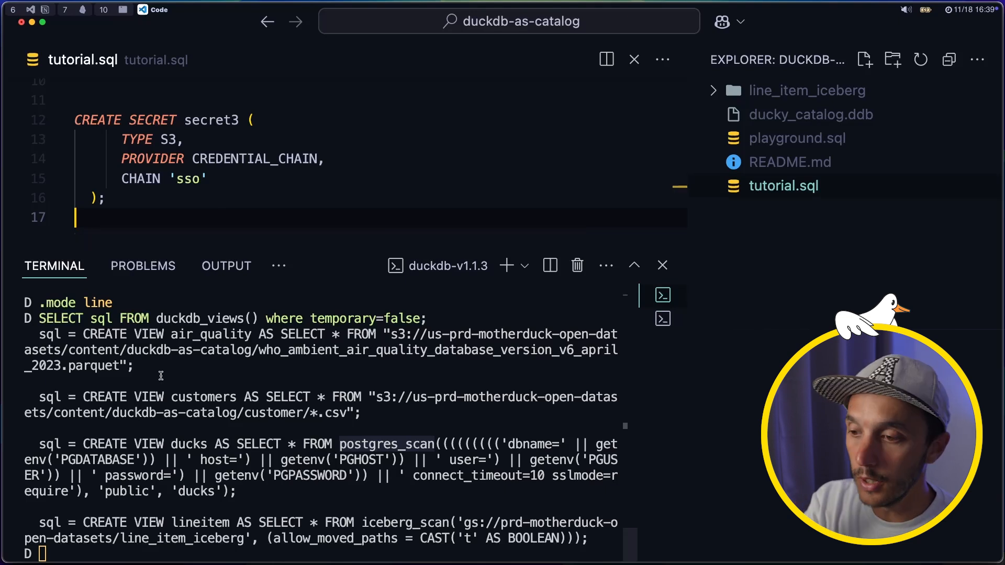
Add a CREATE VIEW ducks AS SELECT * FROM postgres_scan(...) block using environment-variable connection settings.
{"action": "double_click", "coordinate": [203, 397]}
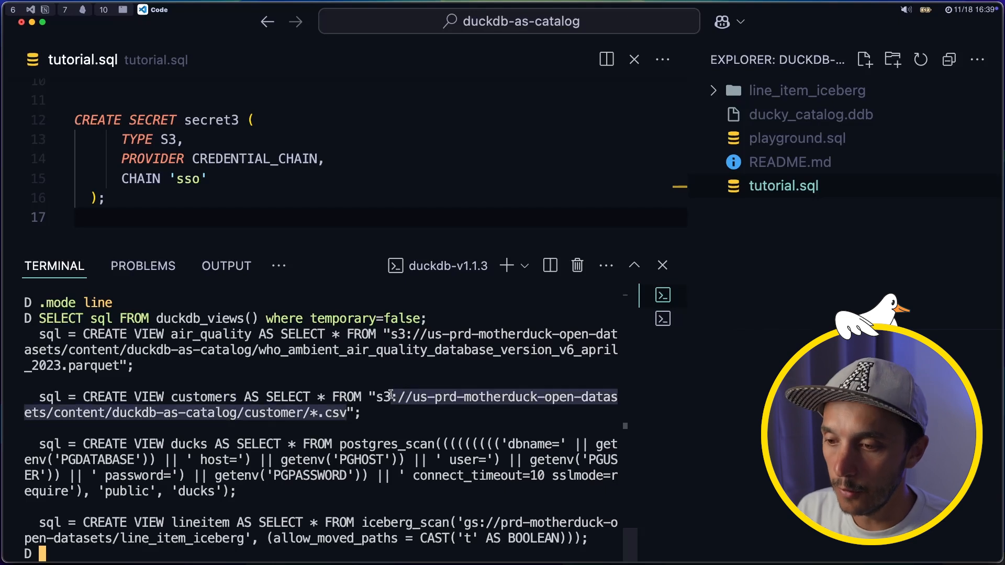
{"action": "mouse_move", "coordinate": [225, 265]}
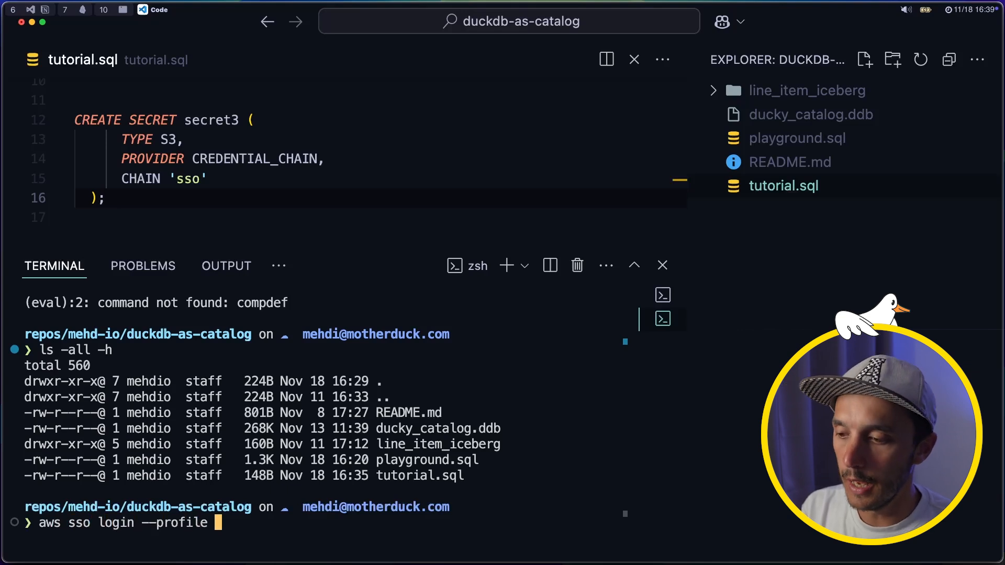
{"action": "type", "text": "xxx"}
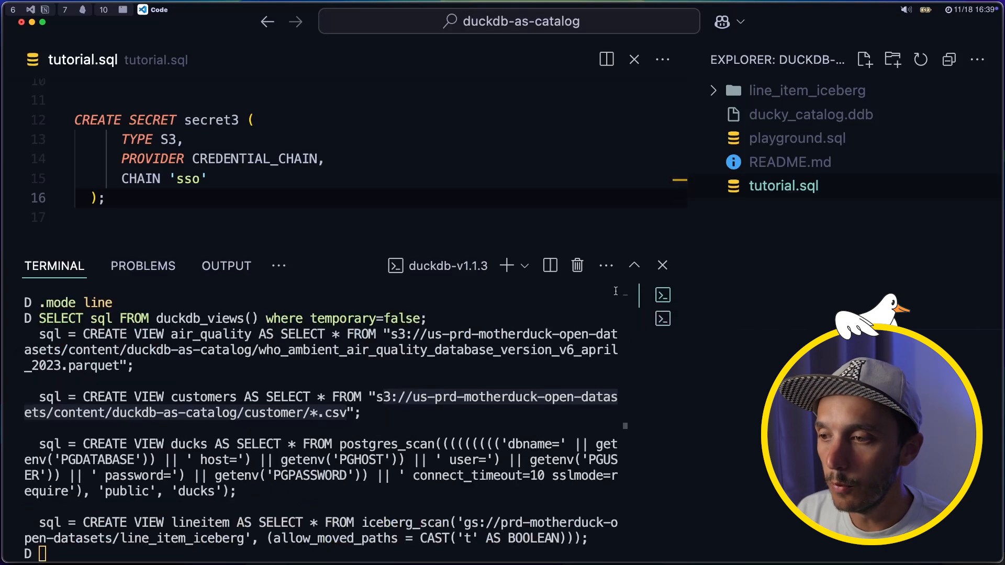
{"action": "left_click_drag", "start_coordinate": [73, 120], "coordinate": [106, 197]}
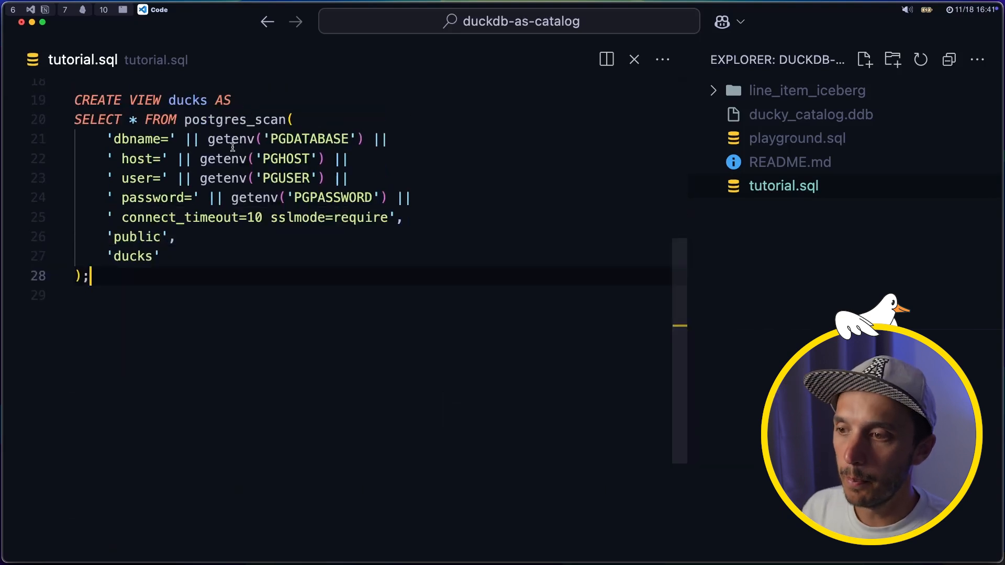
Add show databases; and export PGHOST, PGDATABASE, PGUSER and PGPASSWORD in zsh.
{"action": "left_click_drag", "start_coordinate": [183, 139], "coordinate": [336, 139]}
{"action": "type", "text": "show databases;"}
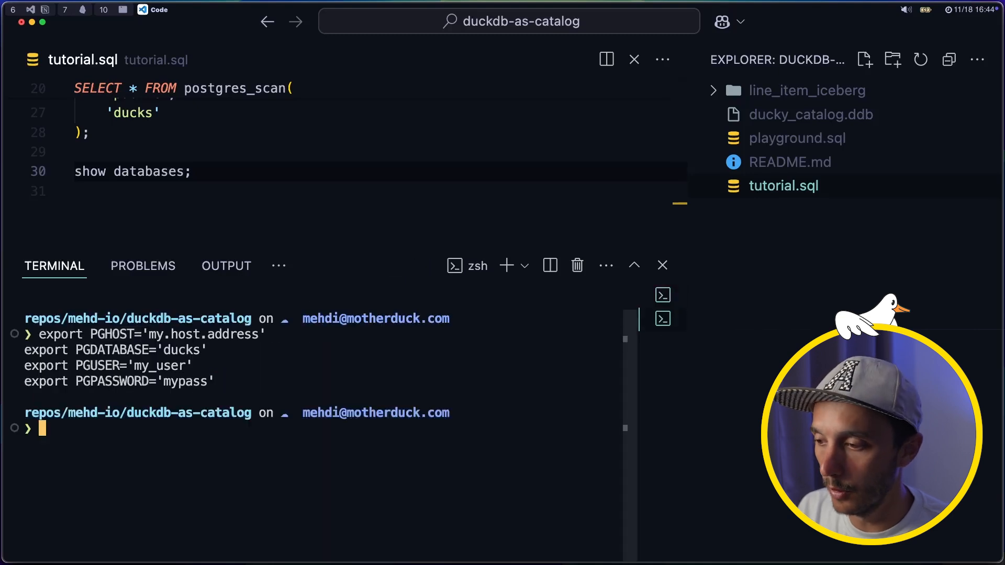
Export motherduck_token in zsh and run show databases;, listing only in-memory ducky_catalog.
{"action": "type", "text": "export motherd"}
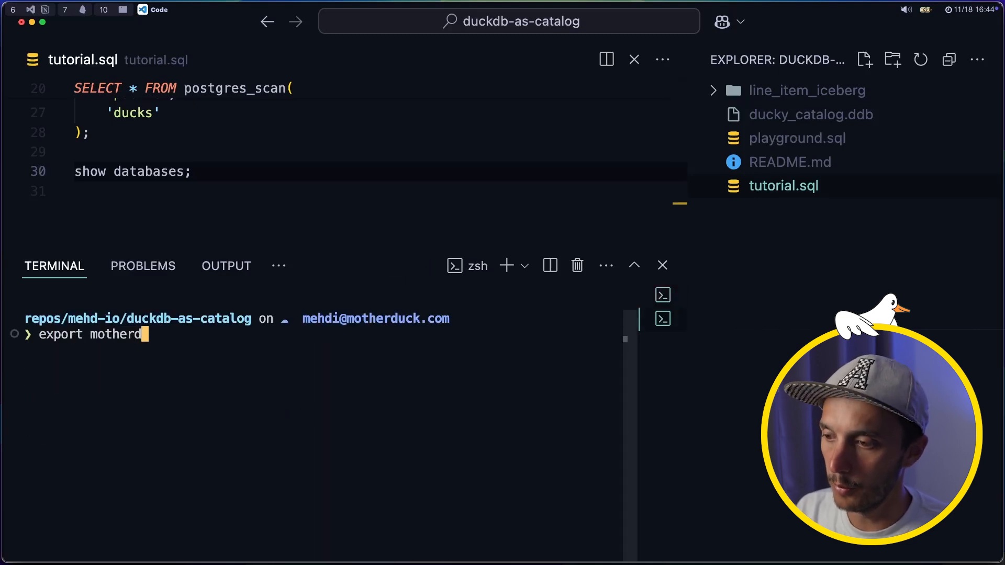
{"action": "type", "text": "uck_token="}
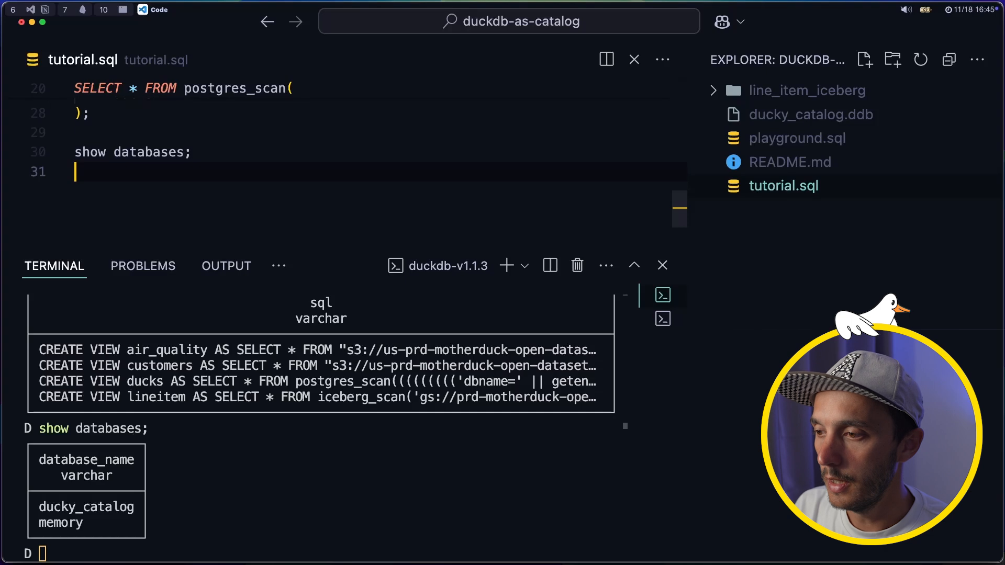
ATTACH 'md' and run CREATE DATABASE cloud_ducky_catalog3 from ducky_catalog.
{"action": "type", "text": "ATTACH"}
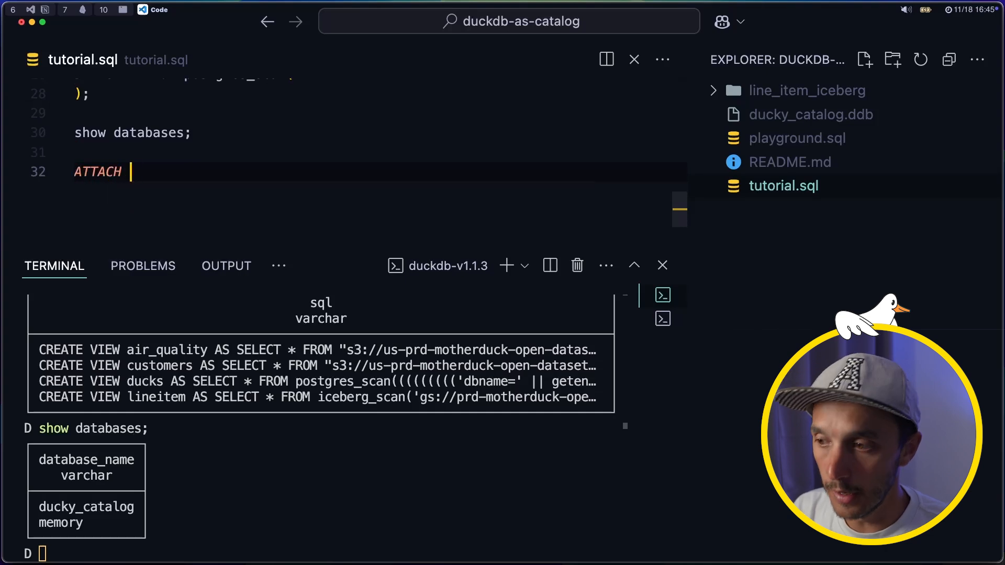
{"action": "type", "text": "'md'"}
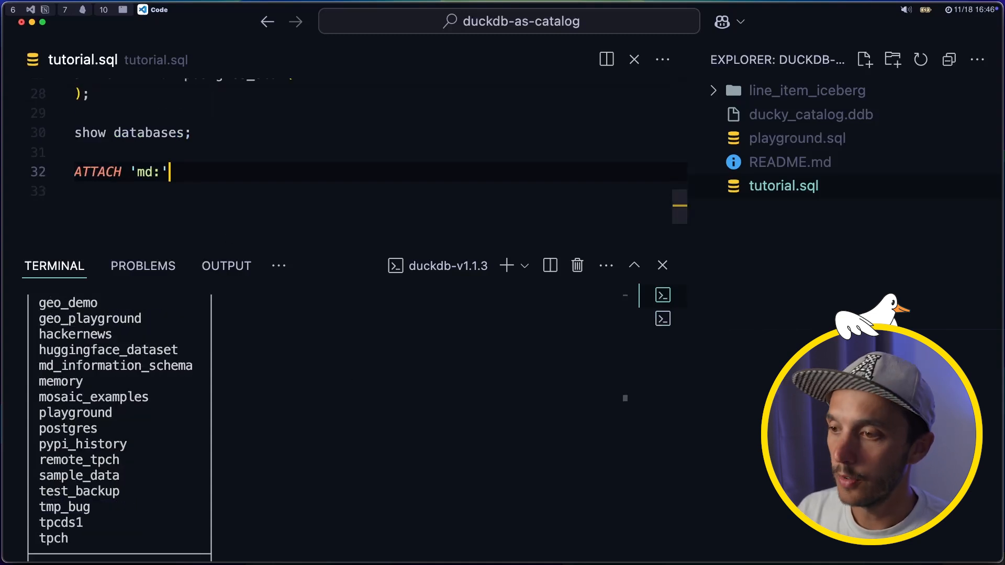
{"action": "type", "text": "CREATE DATABASE cloud_ducky_catalog from ducky_catalog;"}
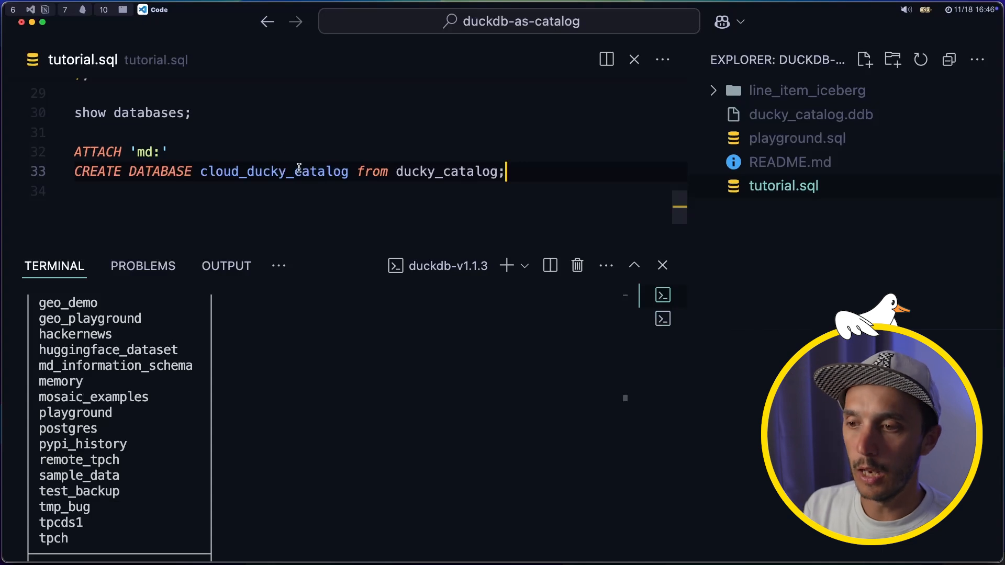
{"action": "double_click", "coordinate": [274, 171]}
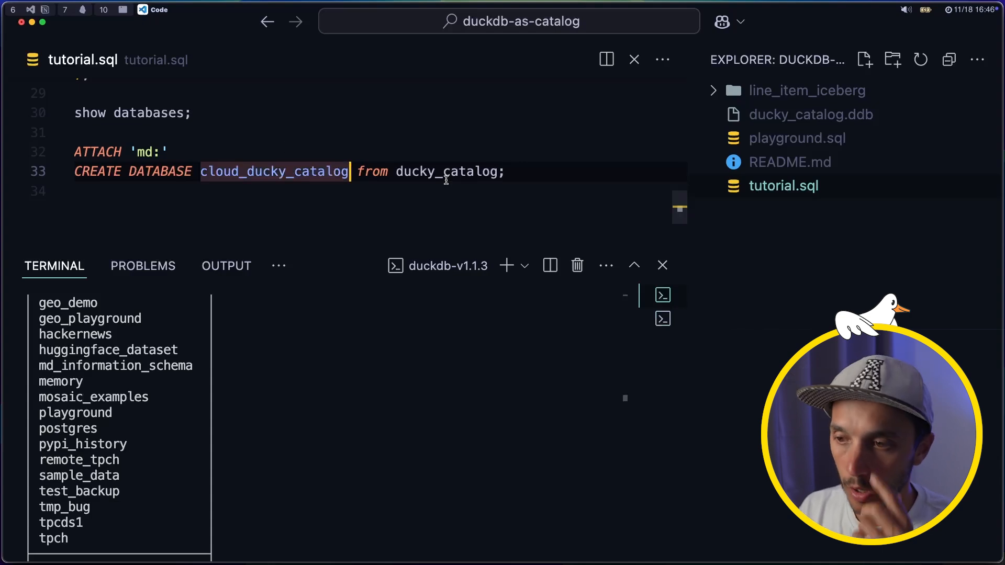
{"action": "type", "text": "3"}
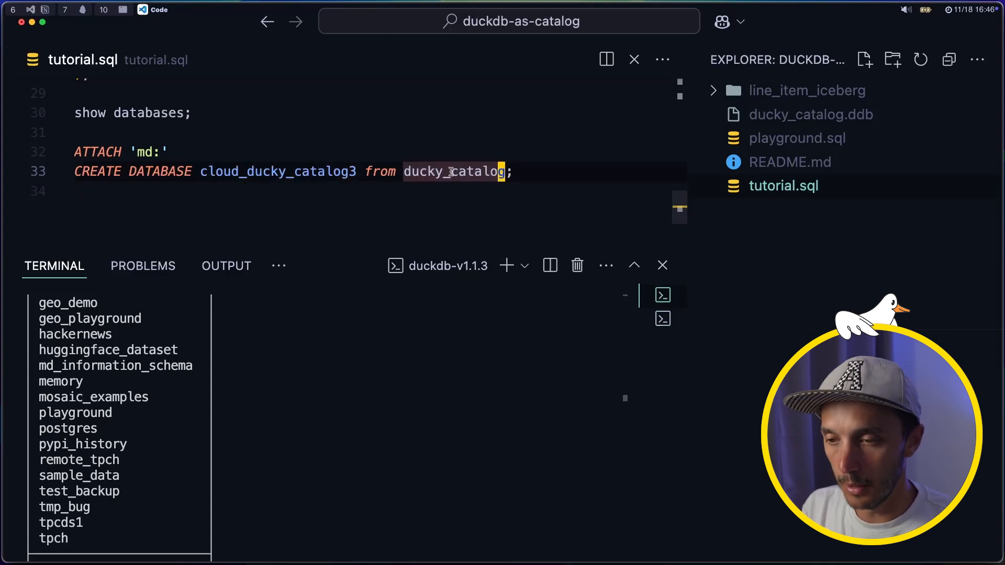
{"action": "key", "text": "Enter"}
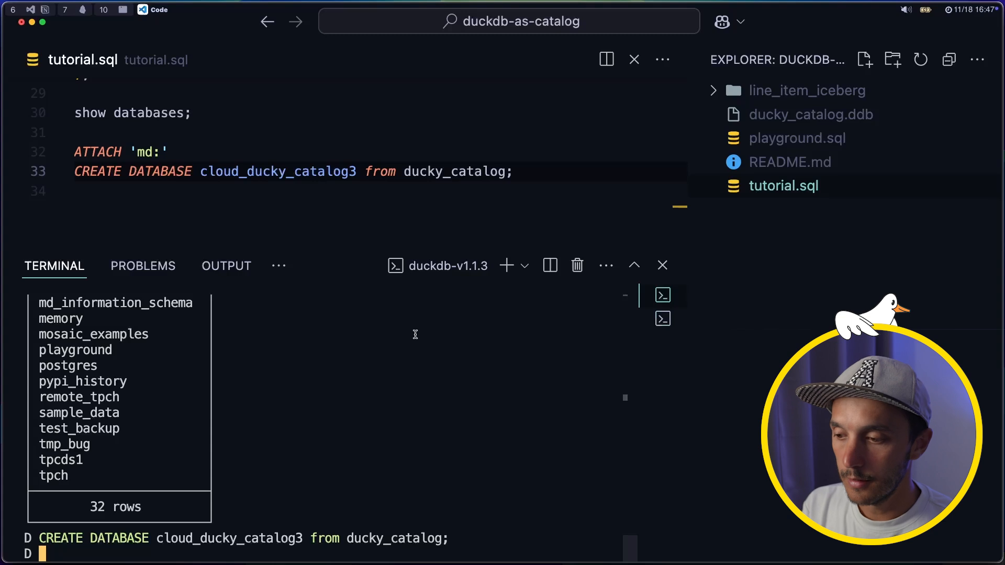
{"action": "left_click", "coordinate": [501, 171]}
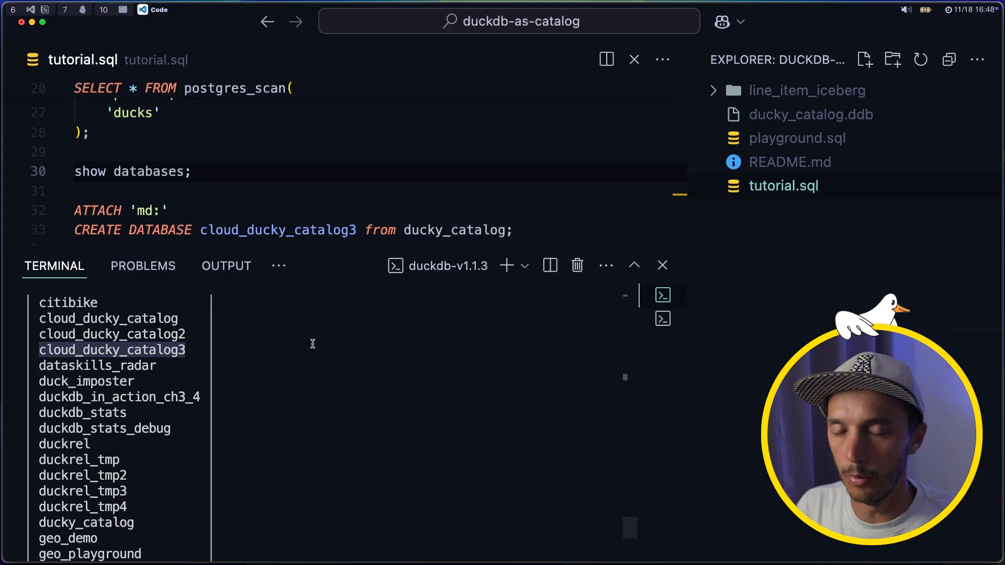
{"action": "mouse_move", "coordinate": [314, 347]}
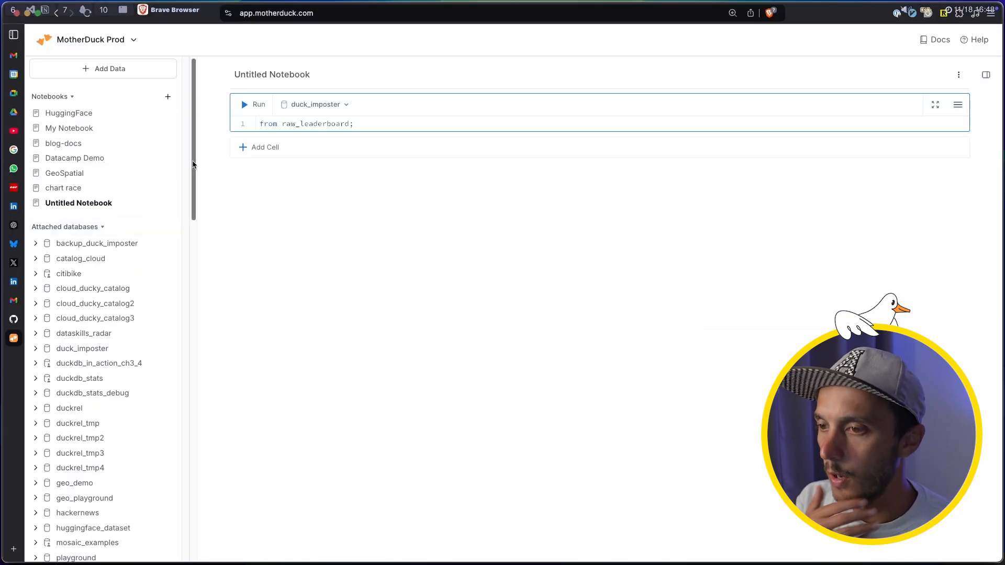
Expand cloud_ducky_catalog3 in Attached databases to reveal air_quality, customers, ducks and lineitem.
{"action": "scroll", "scroll_direction": "down", "scroll_amount": 3}
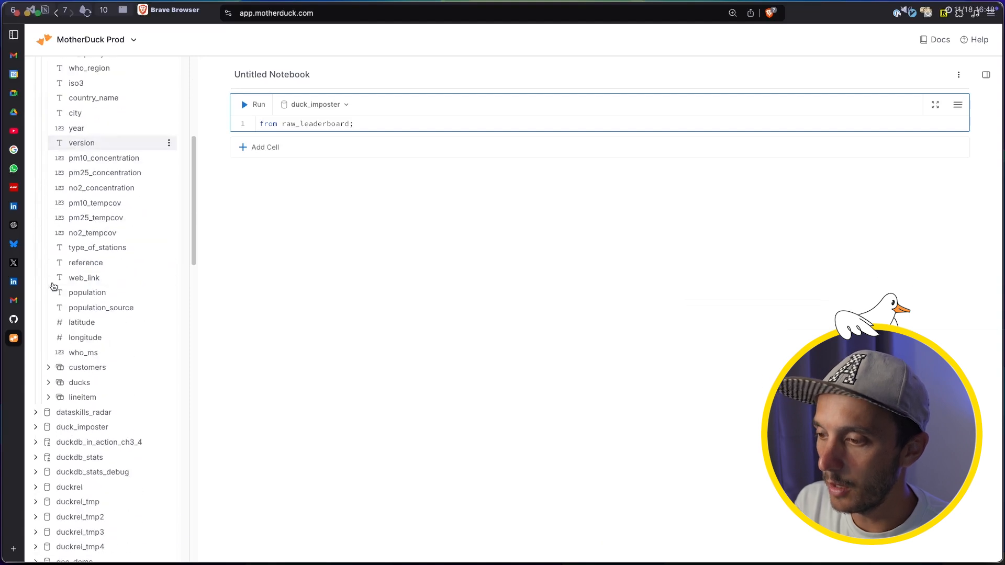
{"action": "scroll", "scroll_direction": "down", "scroll_amount": 3}
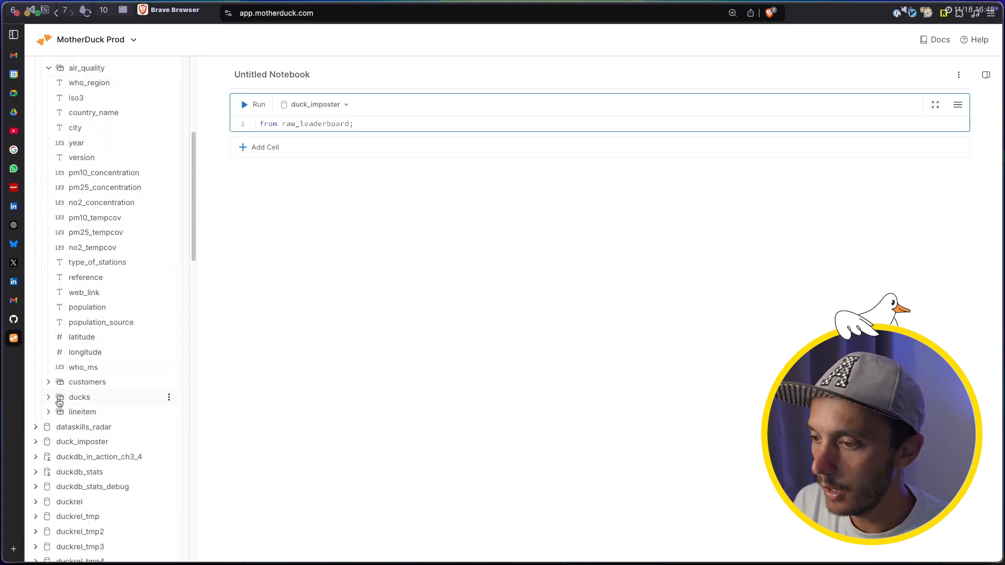
{"action": "left_click", "coordinate": [87, 382]}
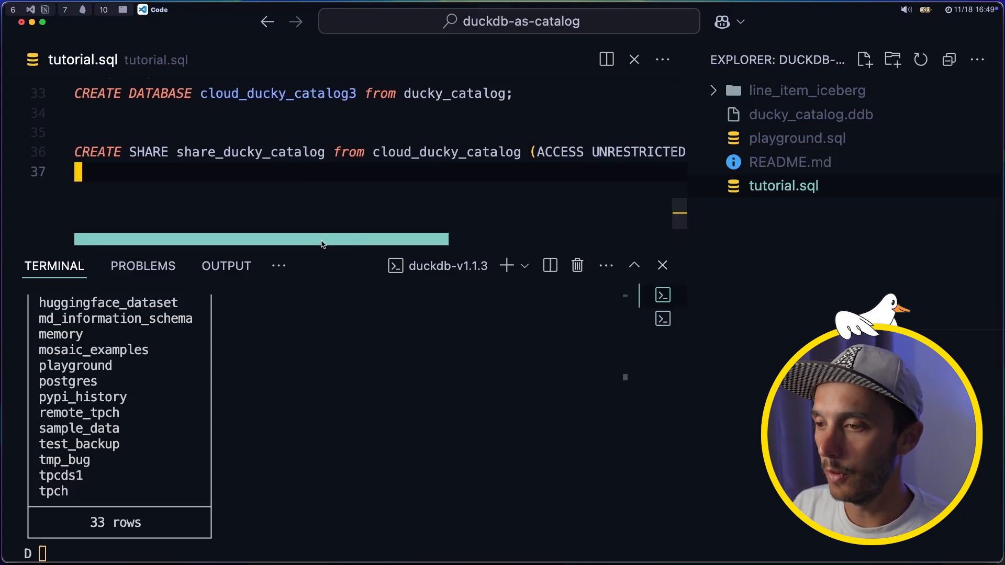
Point CREATE SHARE share_ducky_catalog at cloud_ducky_catalog3 and run it to get share_url.
{"action": "double_click", "coordinate": [250, 151]}
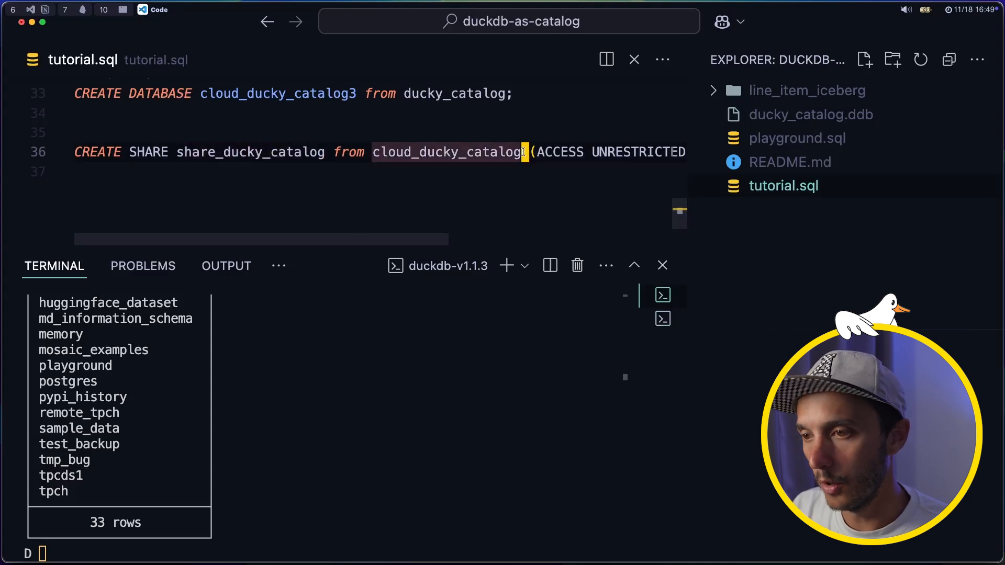
{"action": "type", "text": "3"}
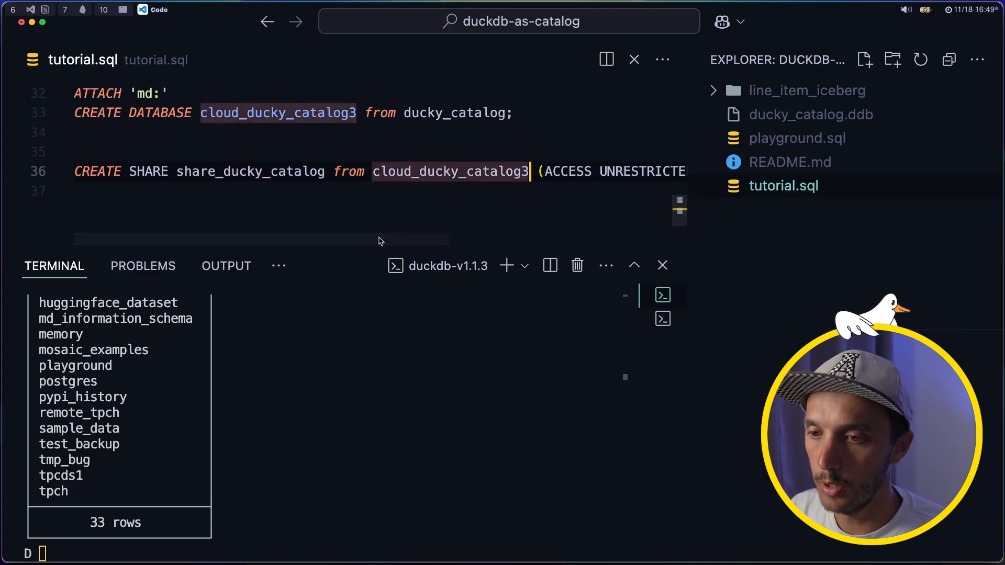
{"action": "scroll", "scroll_direction": "right", "scroll_amount": 3}
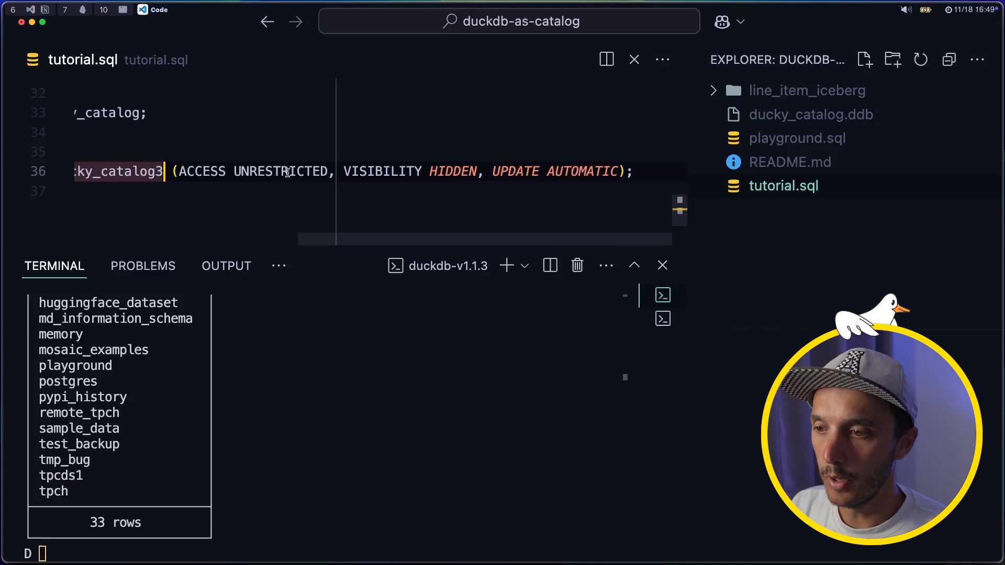
{"action": "double_click", "coordinate": [281, 172]}
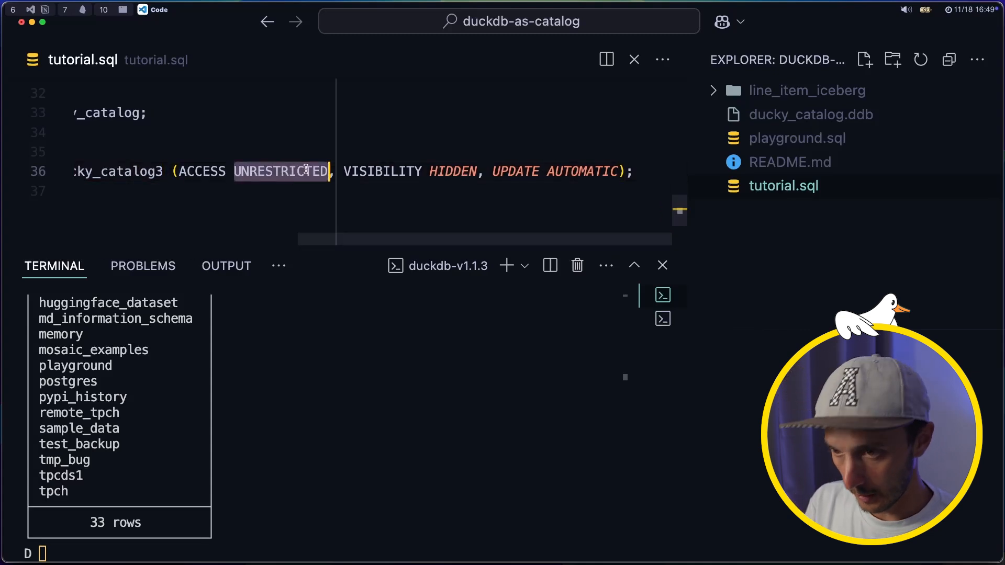
{"action": "mouse_move", "coordinate": [401, 217]}
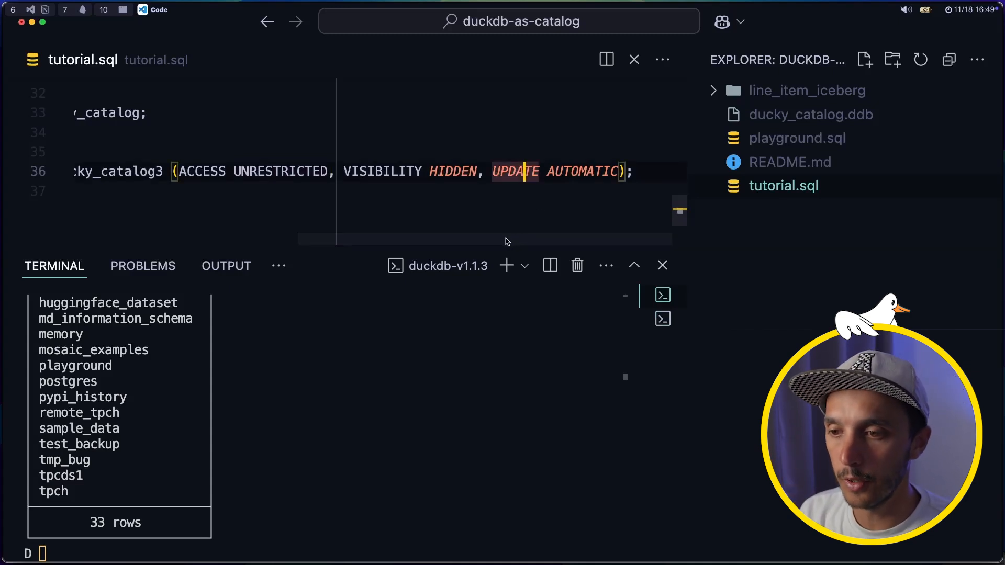
{"action": "scroll", "scroll_direction": "left", "scroll_amount": 3}
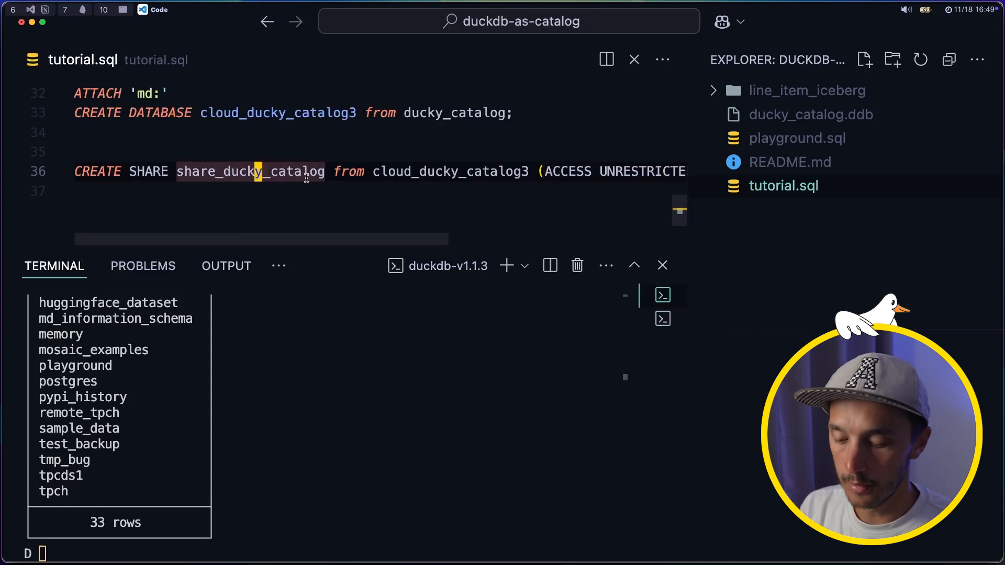
{"action": "key", "text": "Enter"}
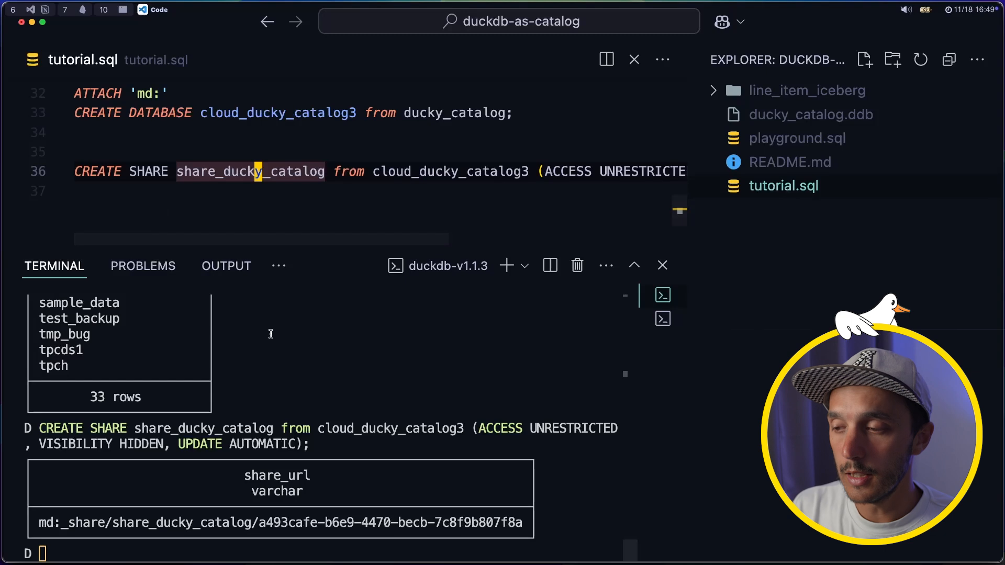